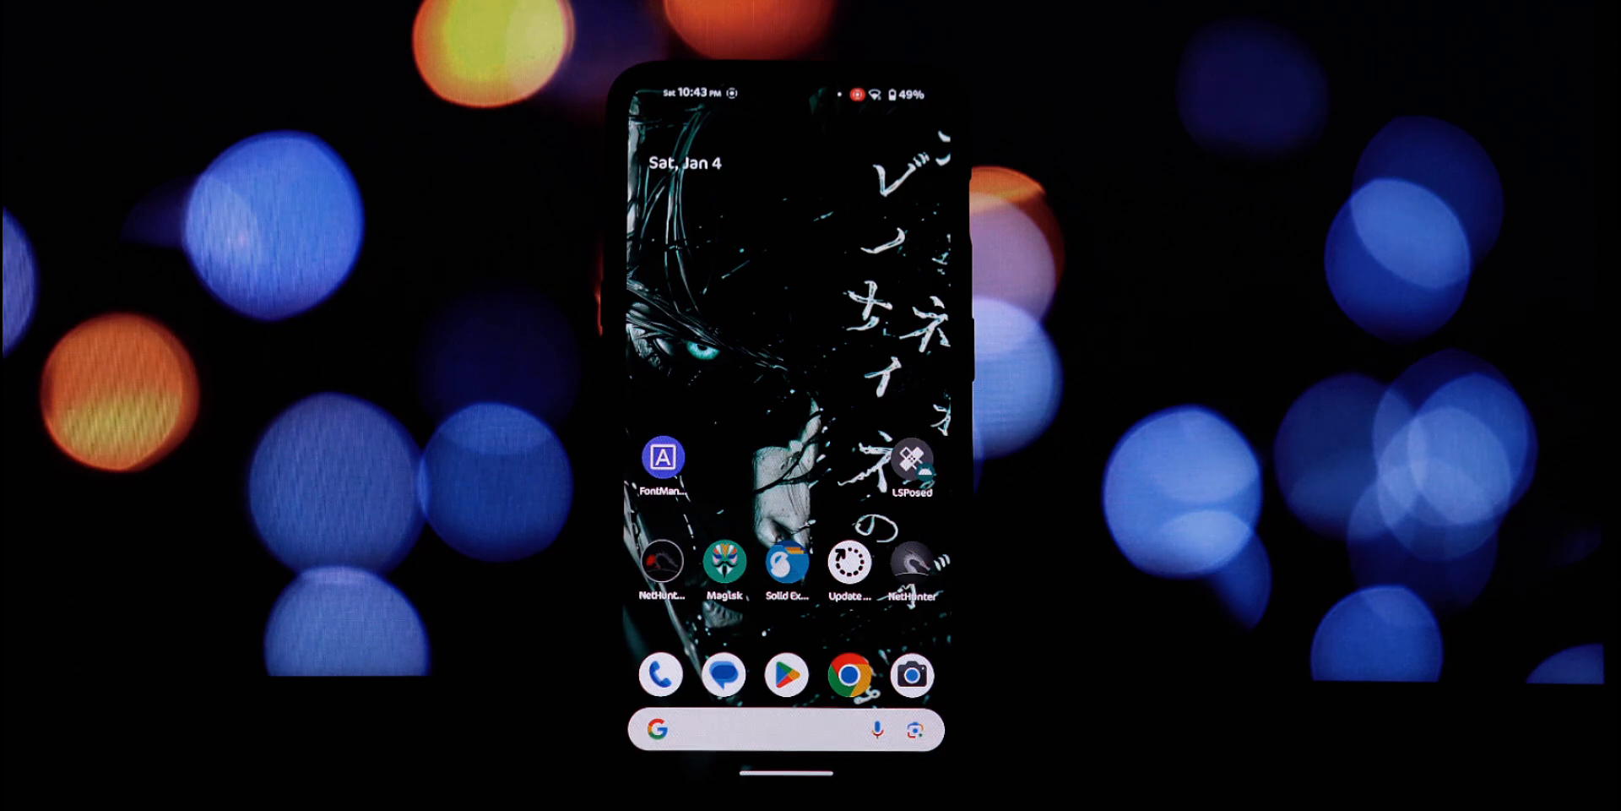
- Launch Font Manager from the home screen and grant it root access forever
{"action": "left_click", "coordinate": [657, 454]}
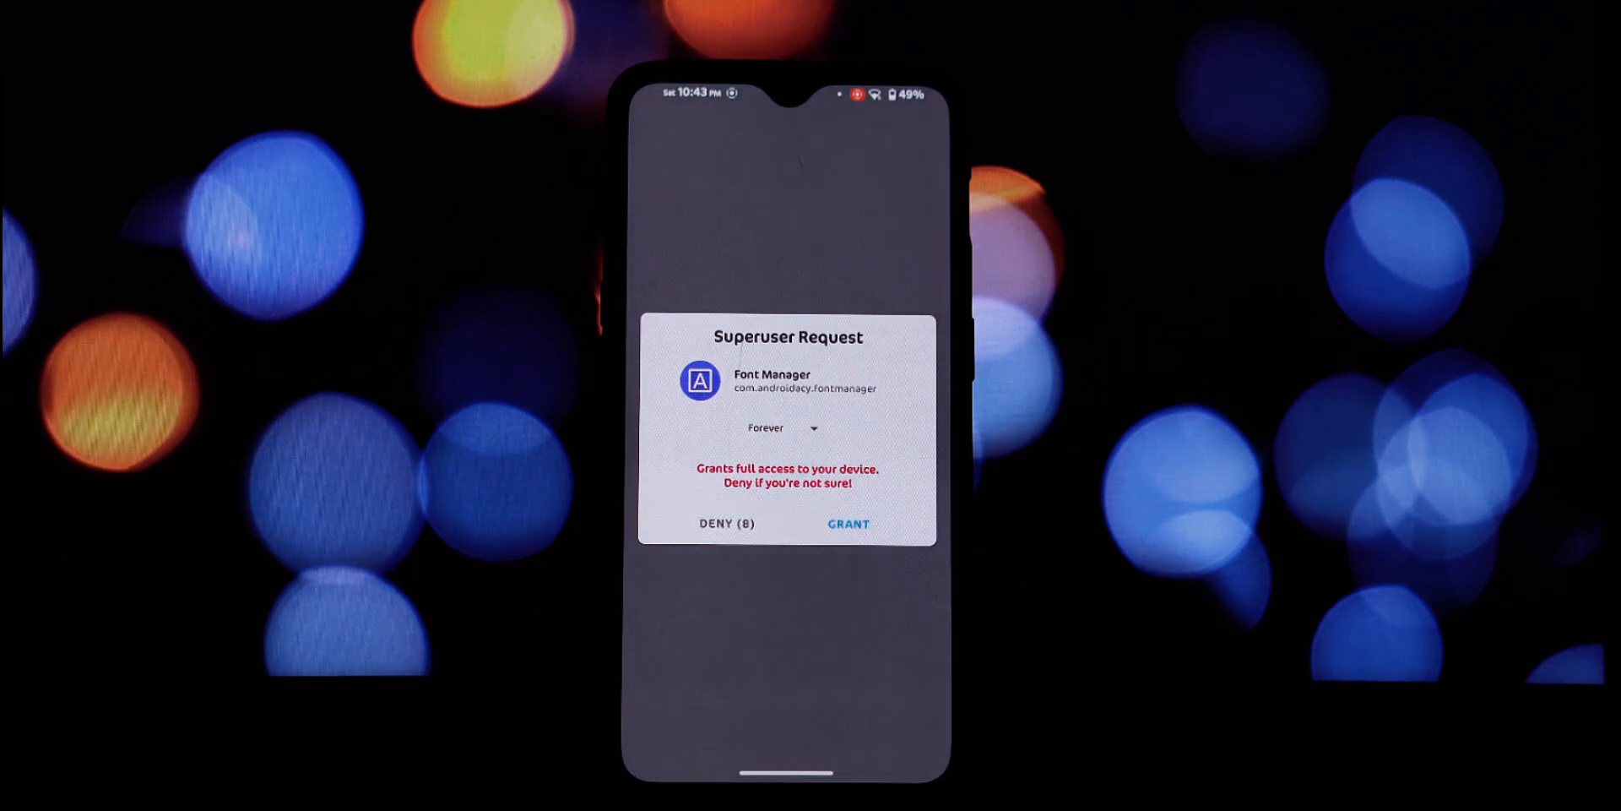
{"action": "left_click", "coordinate": [846, 523]}
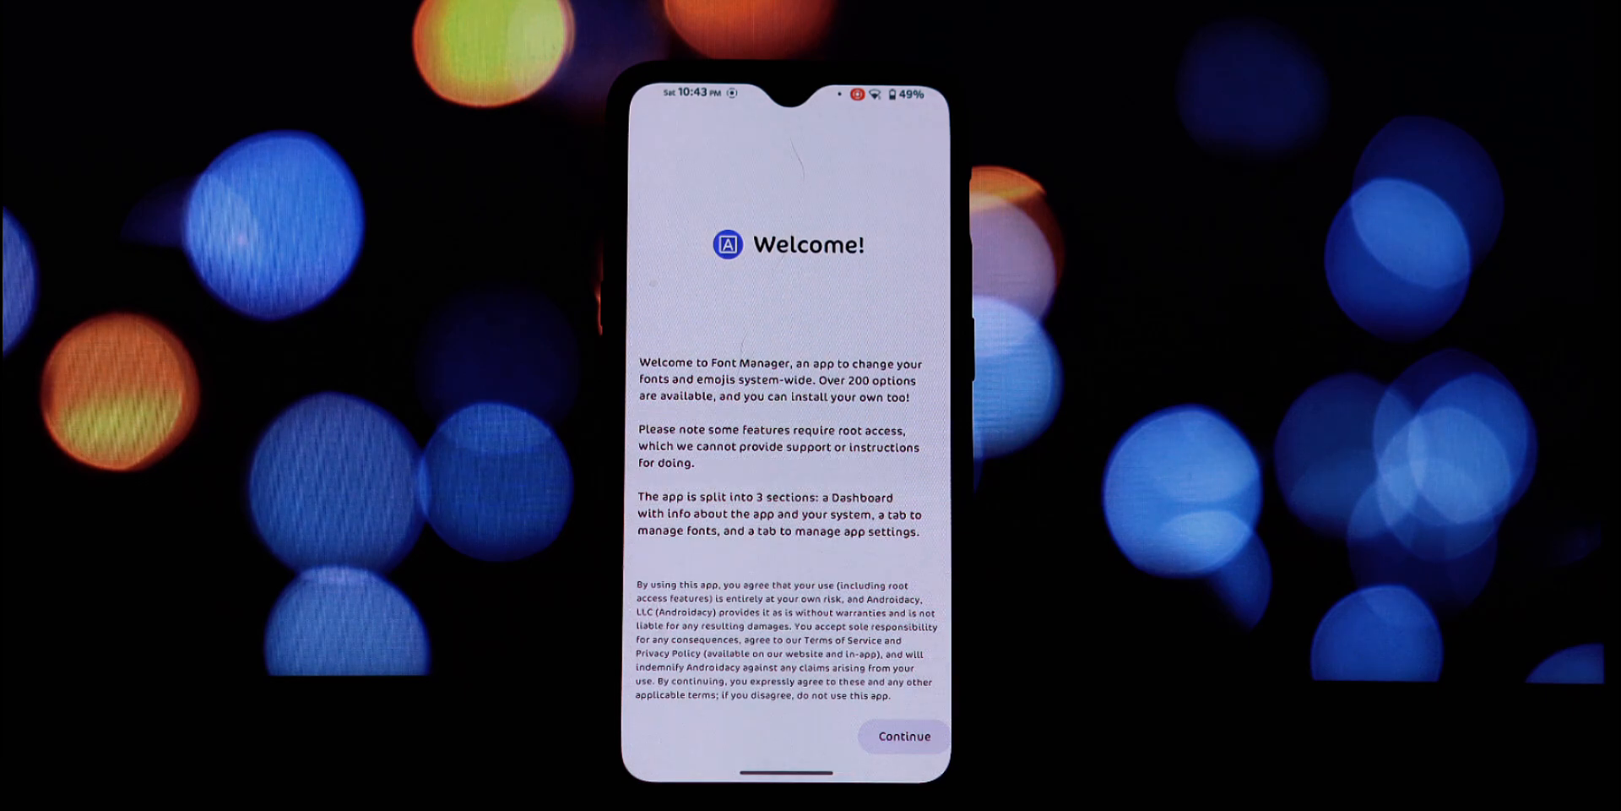
- Continue past the welcome, notification permission and Android 12 crash tip, then scroll the Dashboard
{"action": "left_click", "coordinate": [902, 735]}
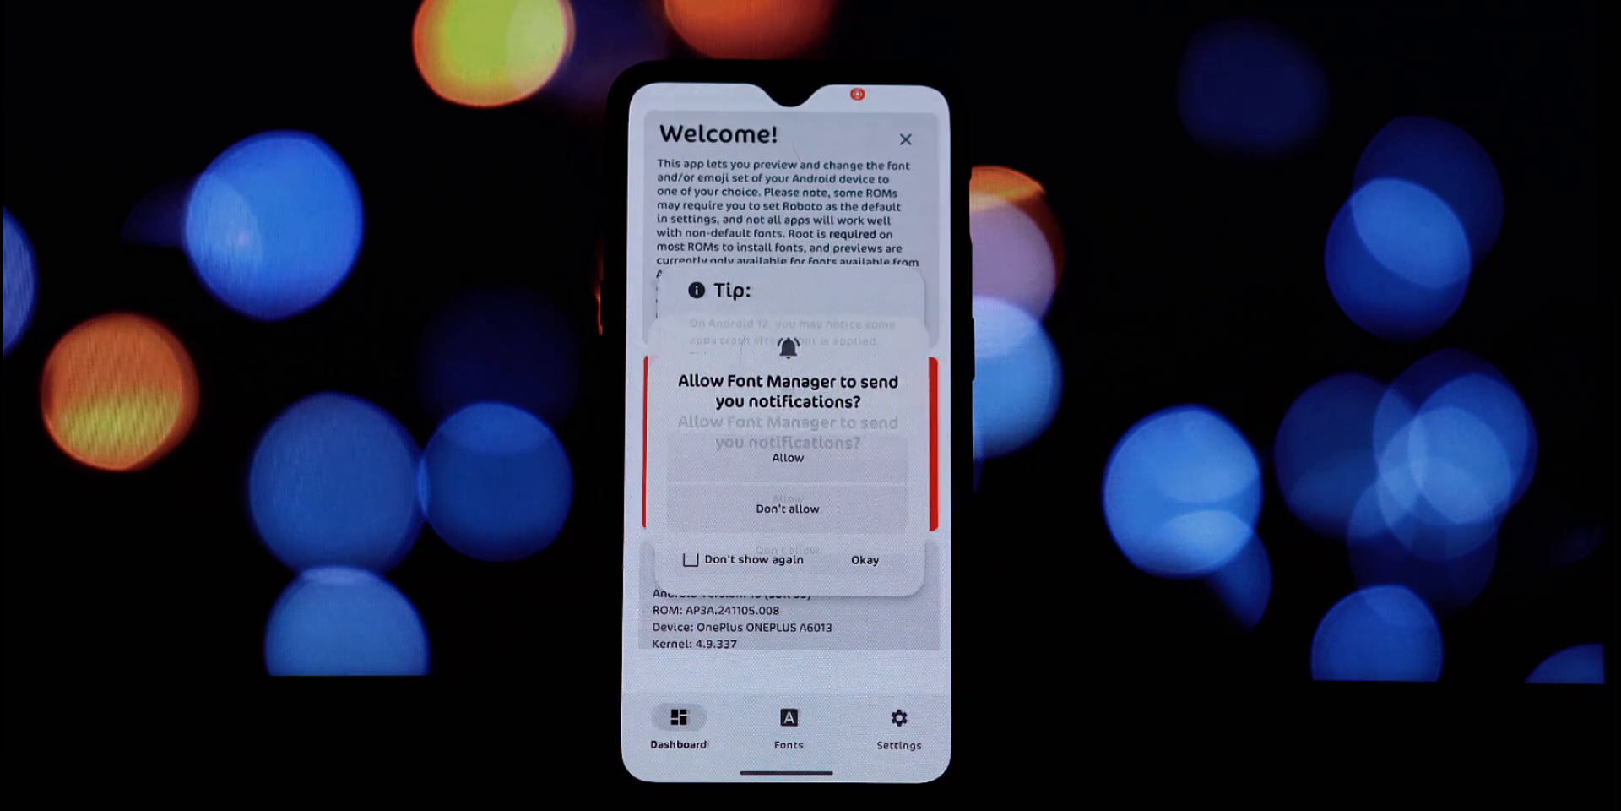
{"action": "left_click", "coordinate": [787, 458]}
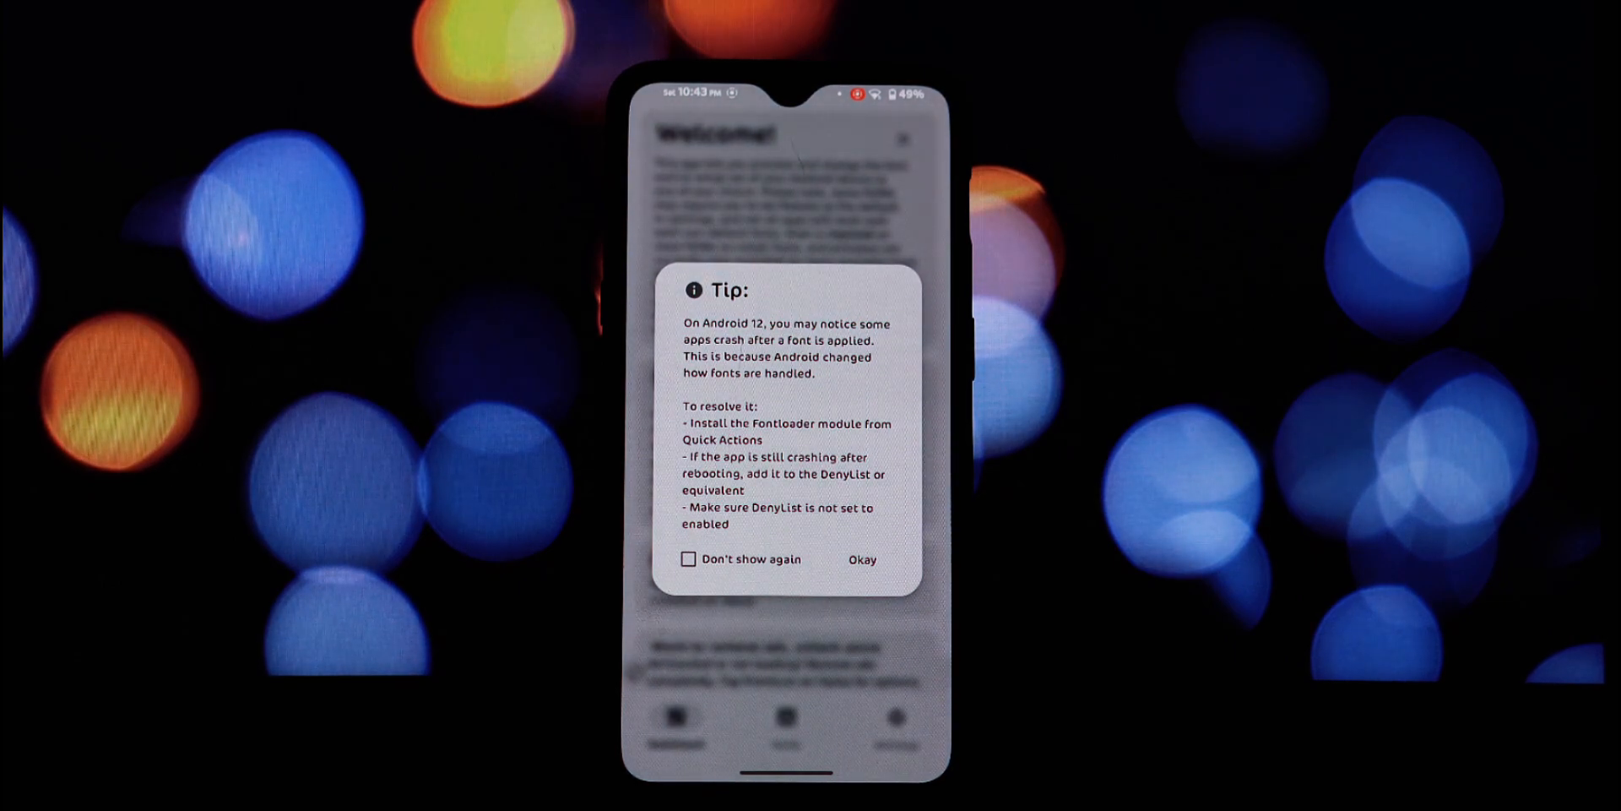
{"action": "left_click", "coordinate": [861, 559]}
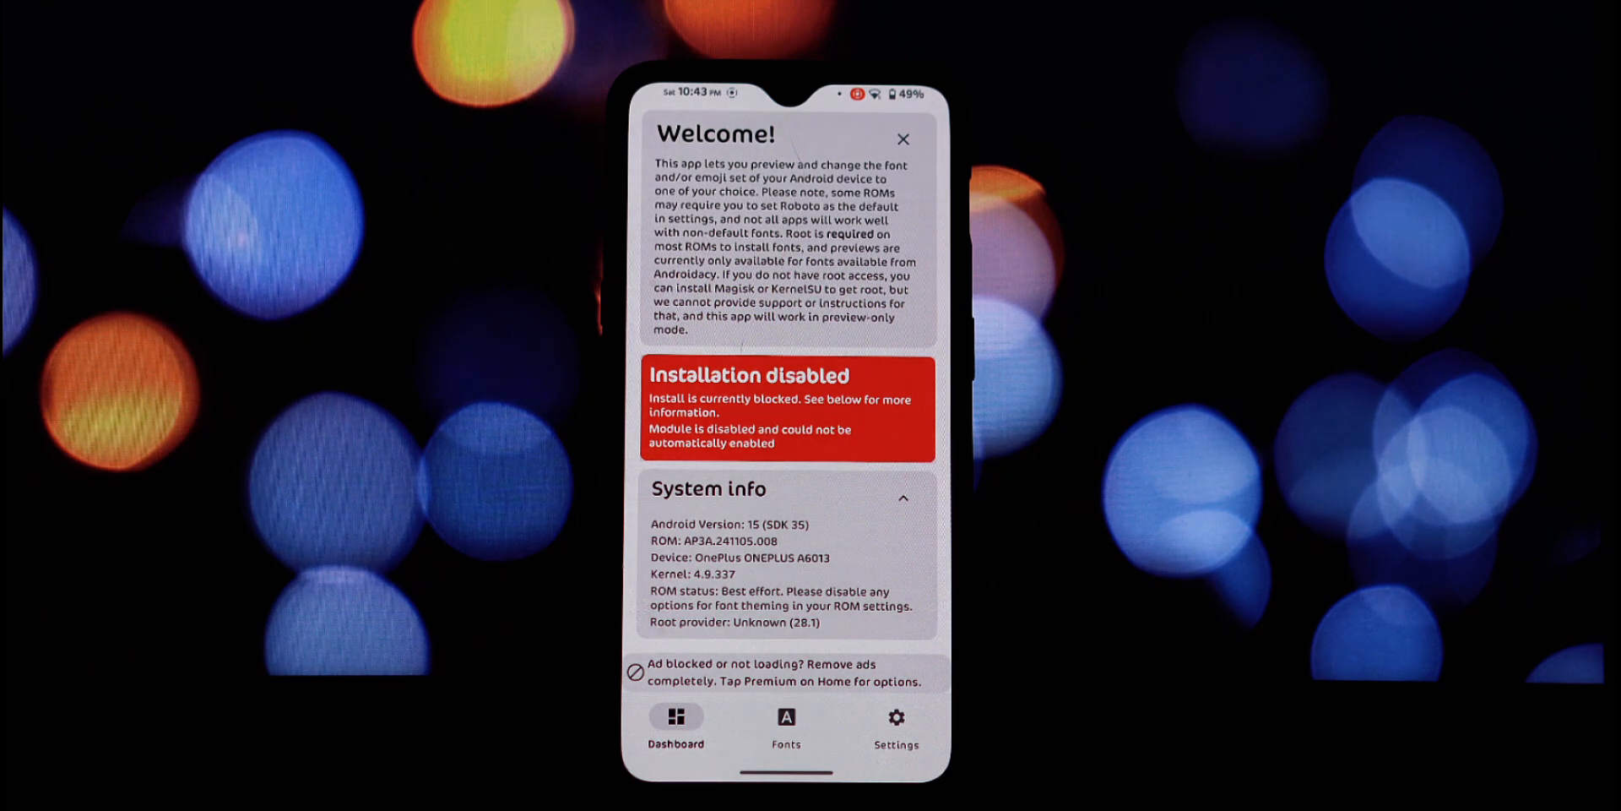
{"action": "scroll", "scroll_direction": "down", "scroll_amount": 3}
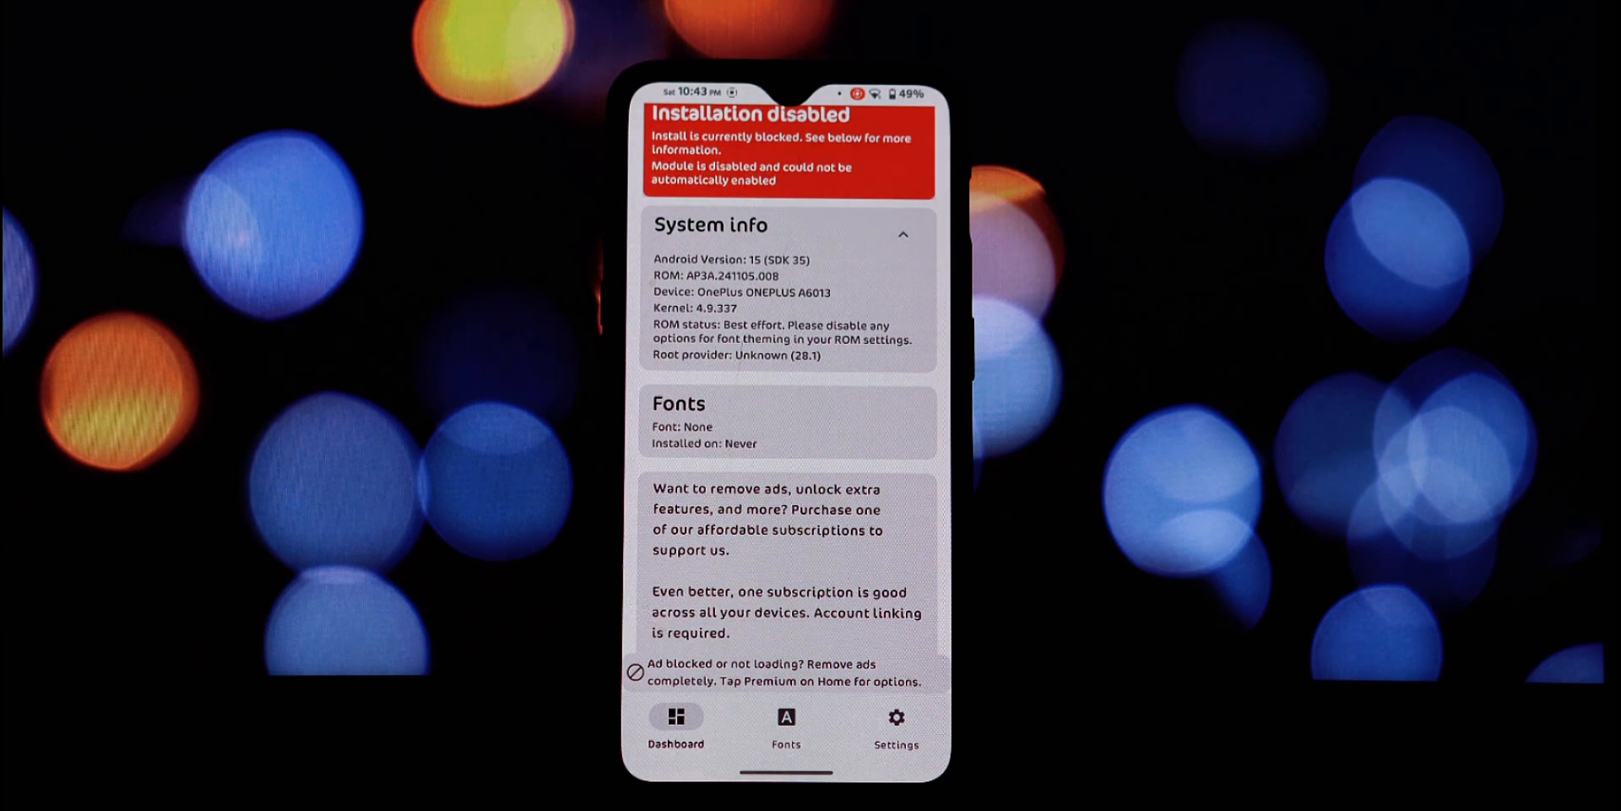
{"action": "scroll", "scroll_direction": "down", "scroll_amount": 3}
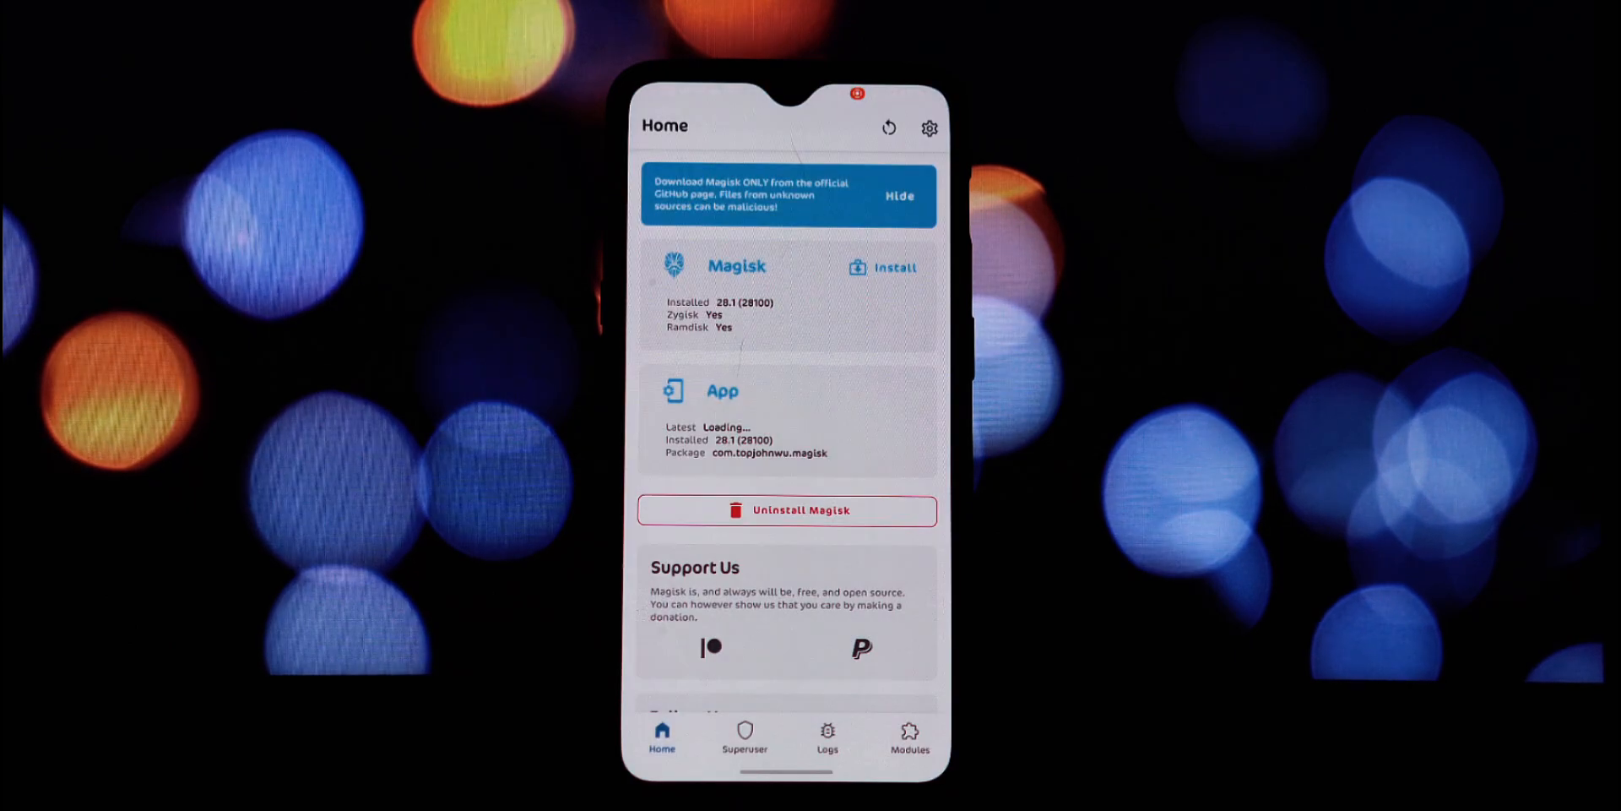
- Check Magisk's Superuser list shows Font Manager allowed, then switch back to Font Manager
{"action": "left_click", "coordinate": [744, 738]}
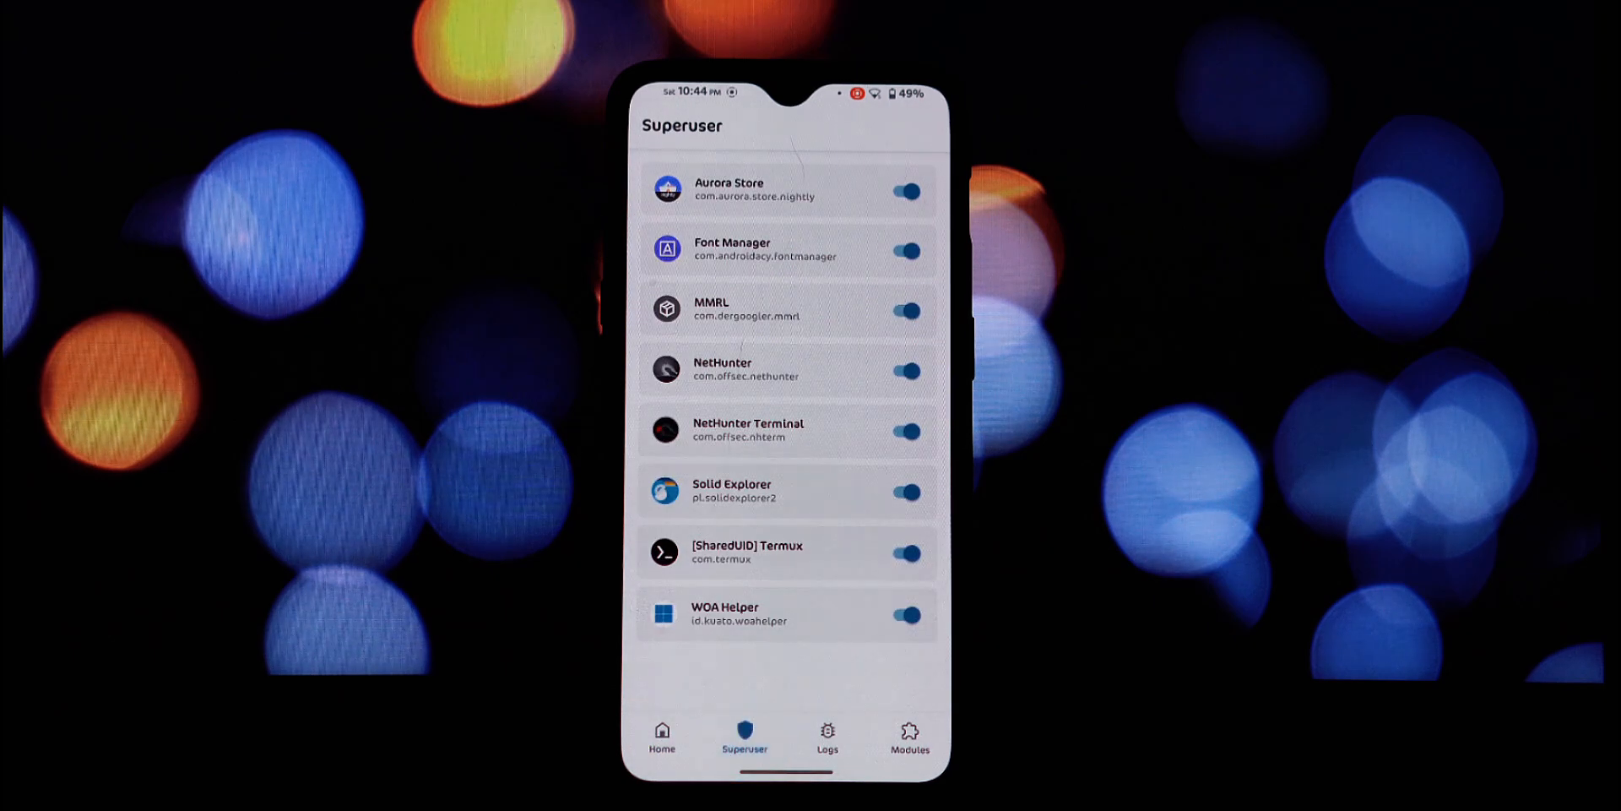
{"action": "left_click", "coordinate": [660, 736]}
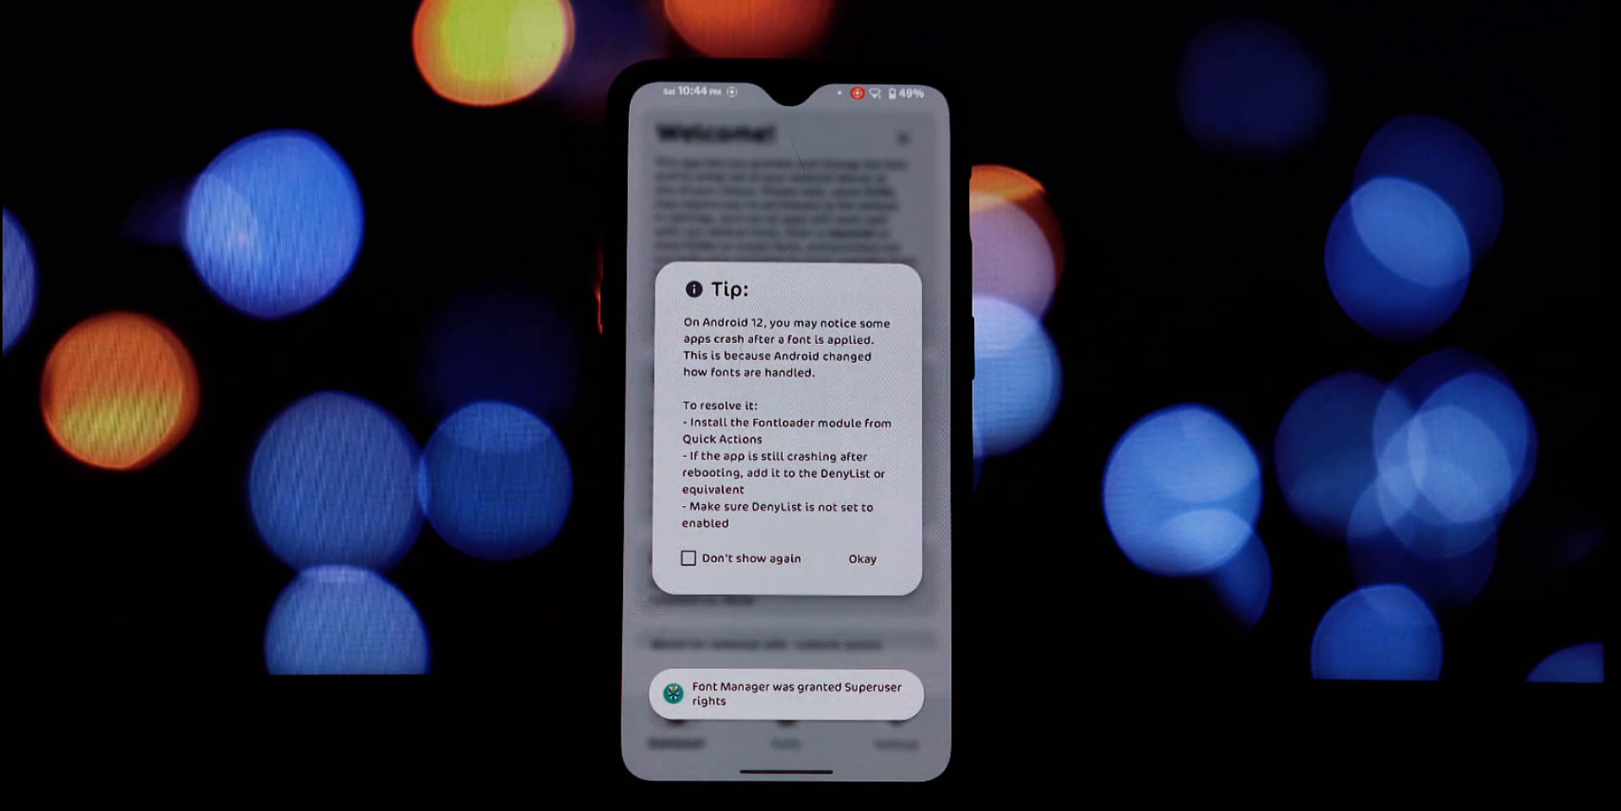
- Dismiss the crash tip and scroll the Dashboard cards down to the current font preview
{"action": "left_click", "coordinate": [860, 559]}
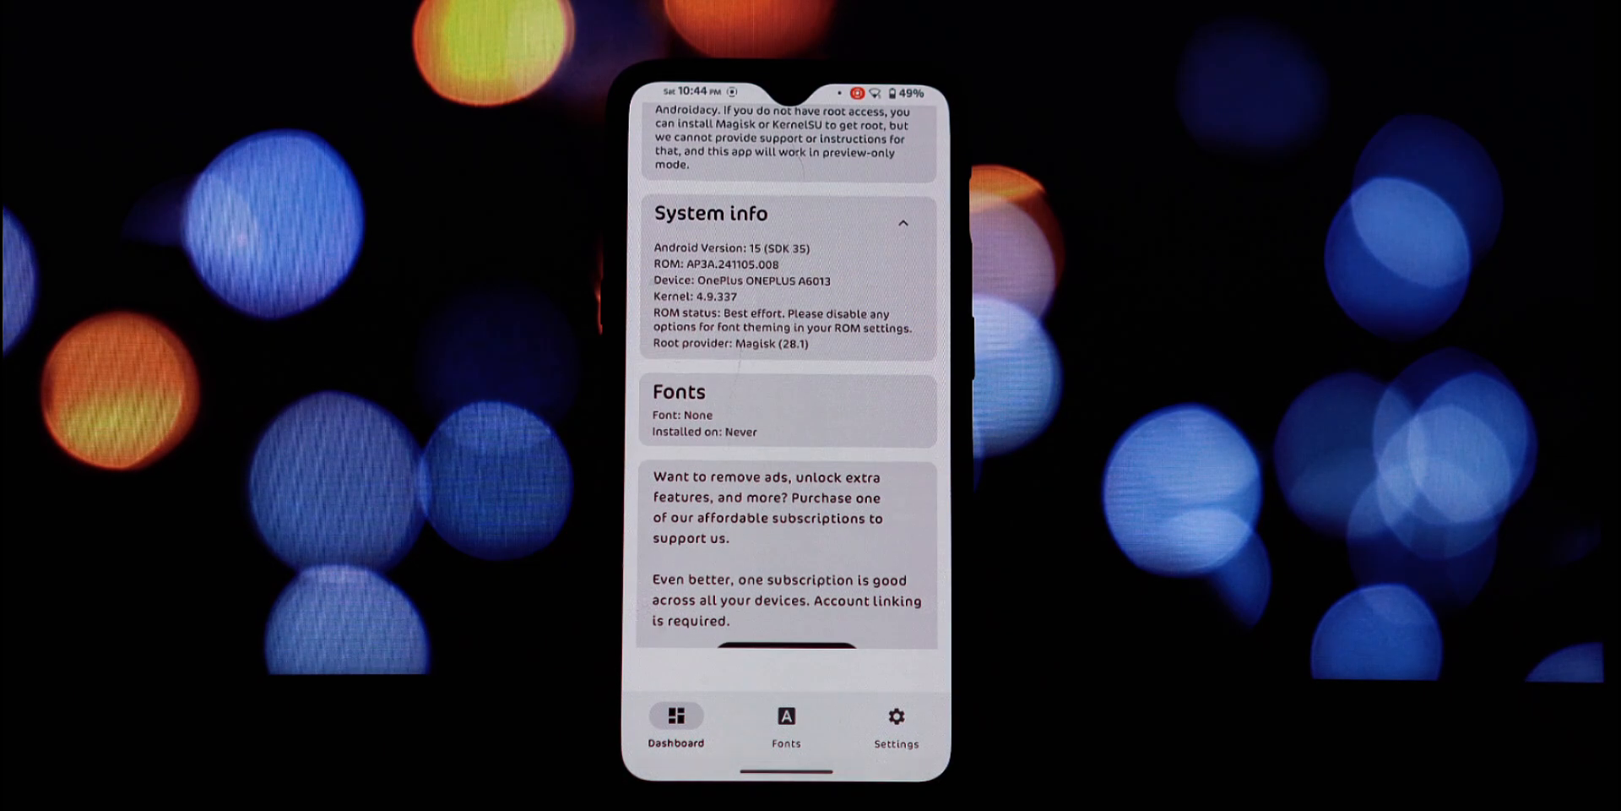
{"action": "scroll", "scroll_direction": "down", "scroll_amount": 3}
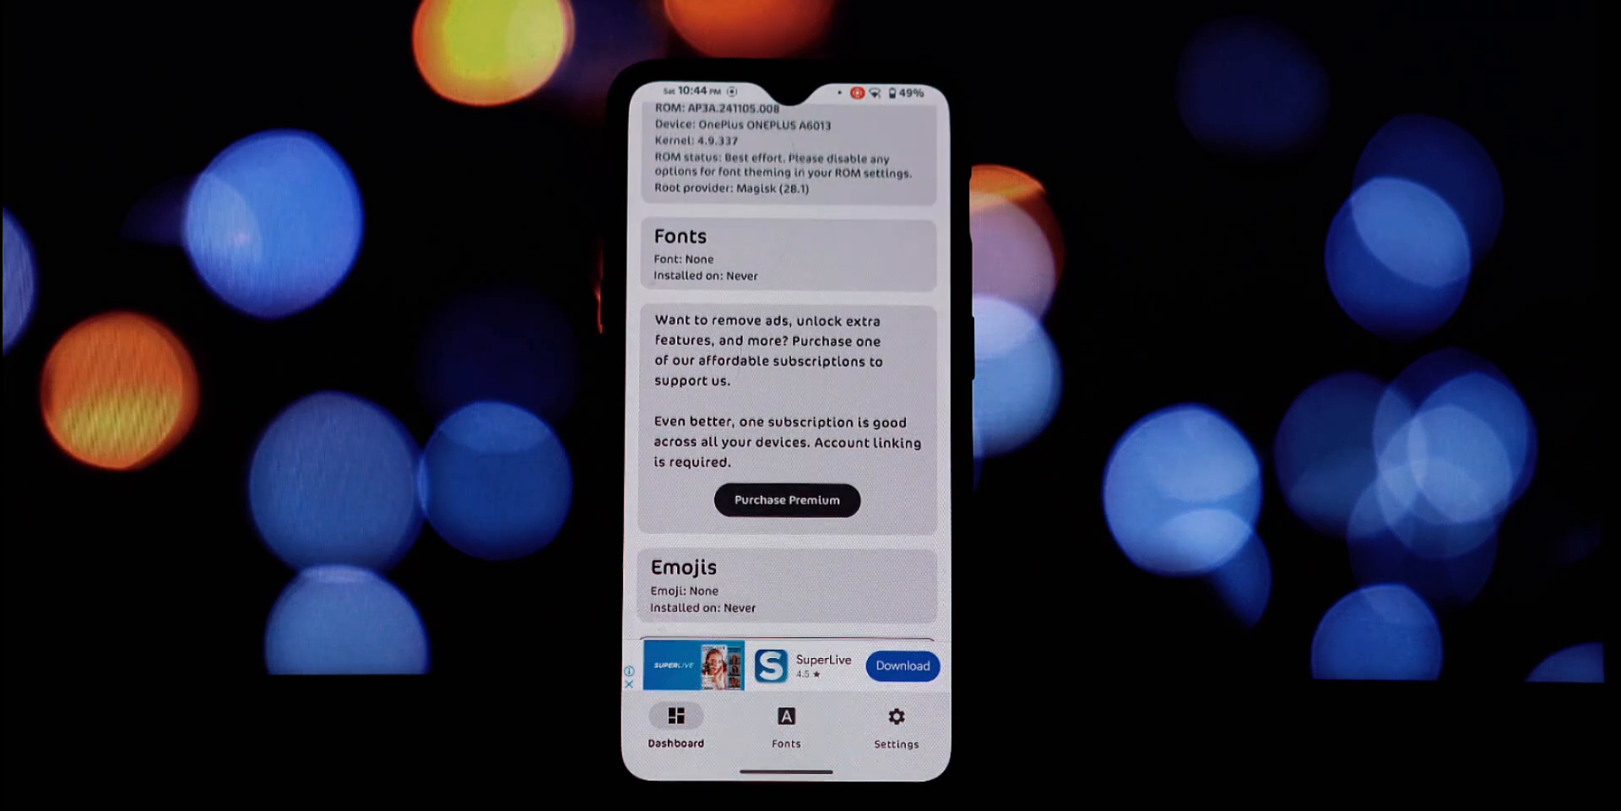
{"action": "scroll", "scroll_direction": "down", "scroll_amount": 3}
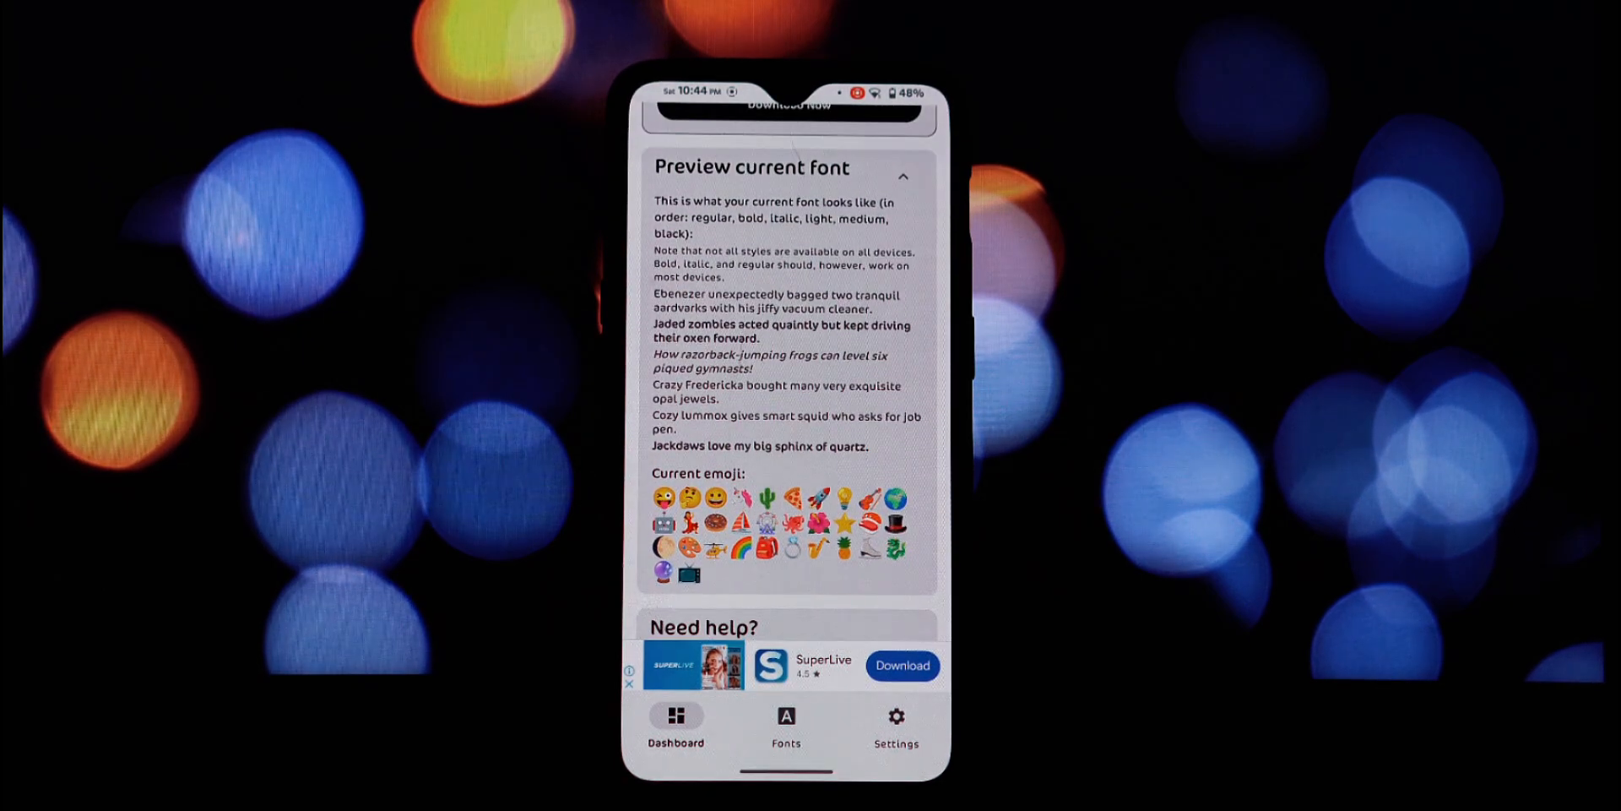
{"action": "scroll", "scroll_direction": "down", "scroll_amount": 3}
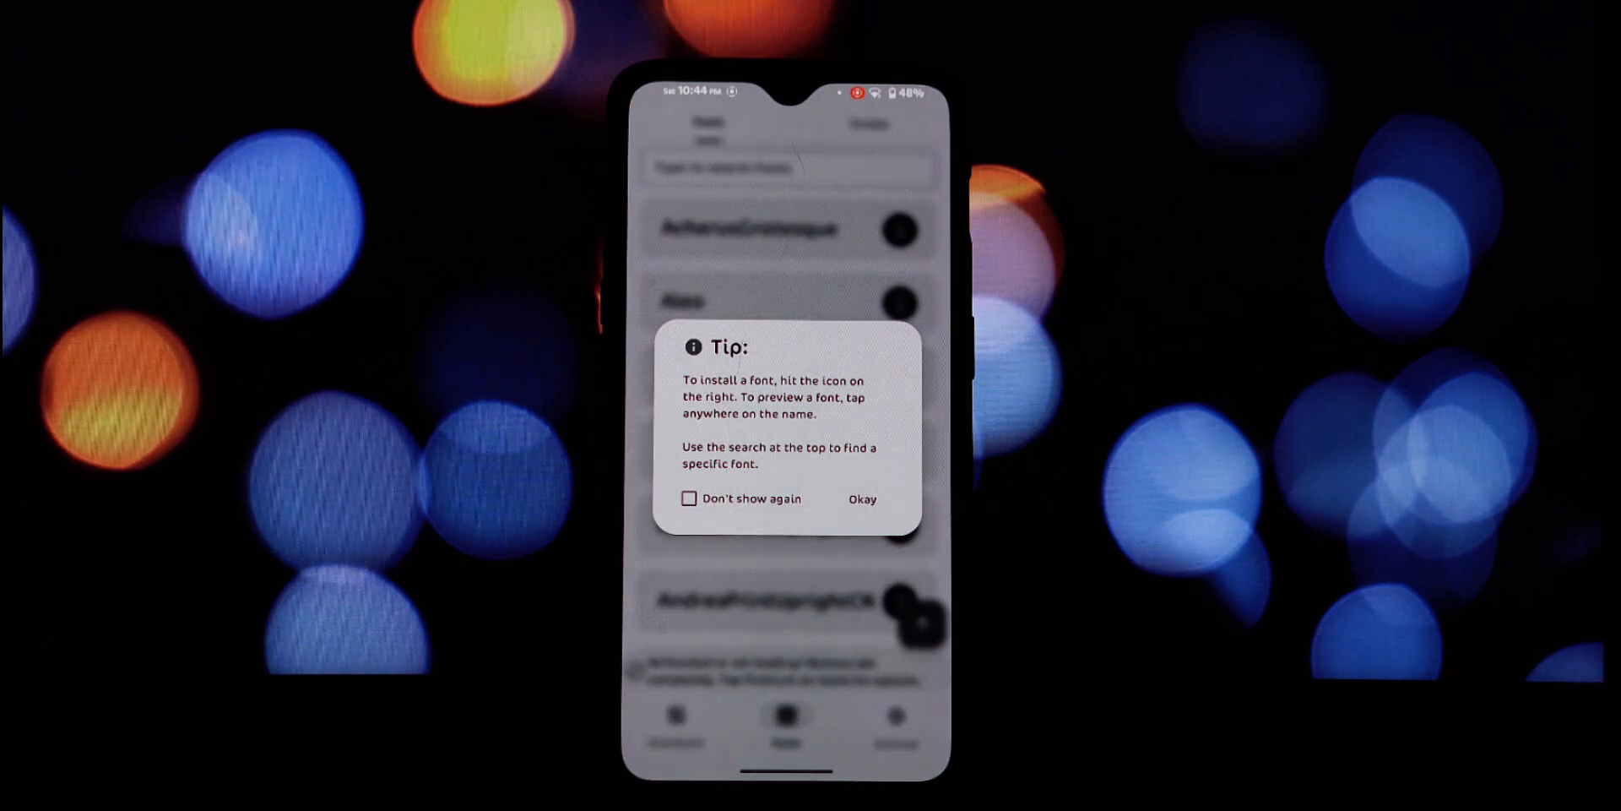
- Dismiss the installation tip, browse the Fonts list down to Helvetica variants, then go to Settings
{"action": "left_click", "coordinate": [862, 499]}
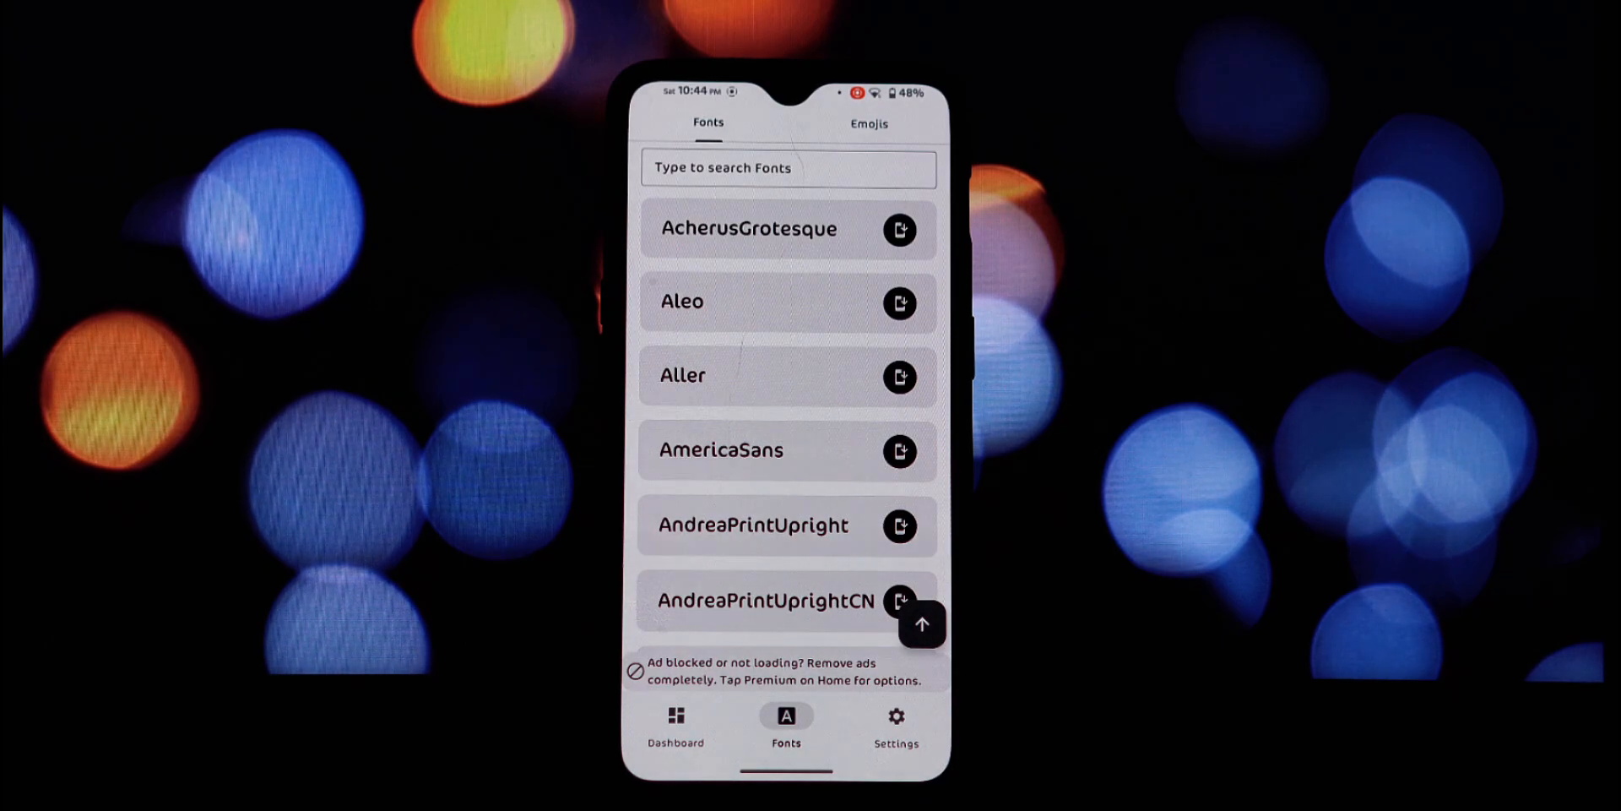
{"action": "scroll", "scroll_direction": "down", "scroll_amount": 3}
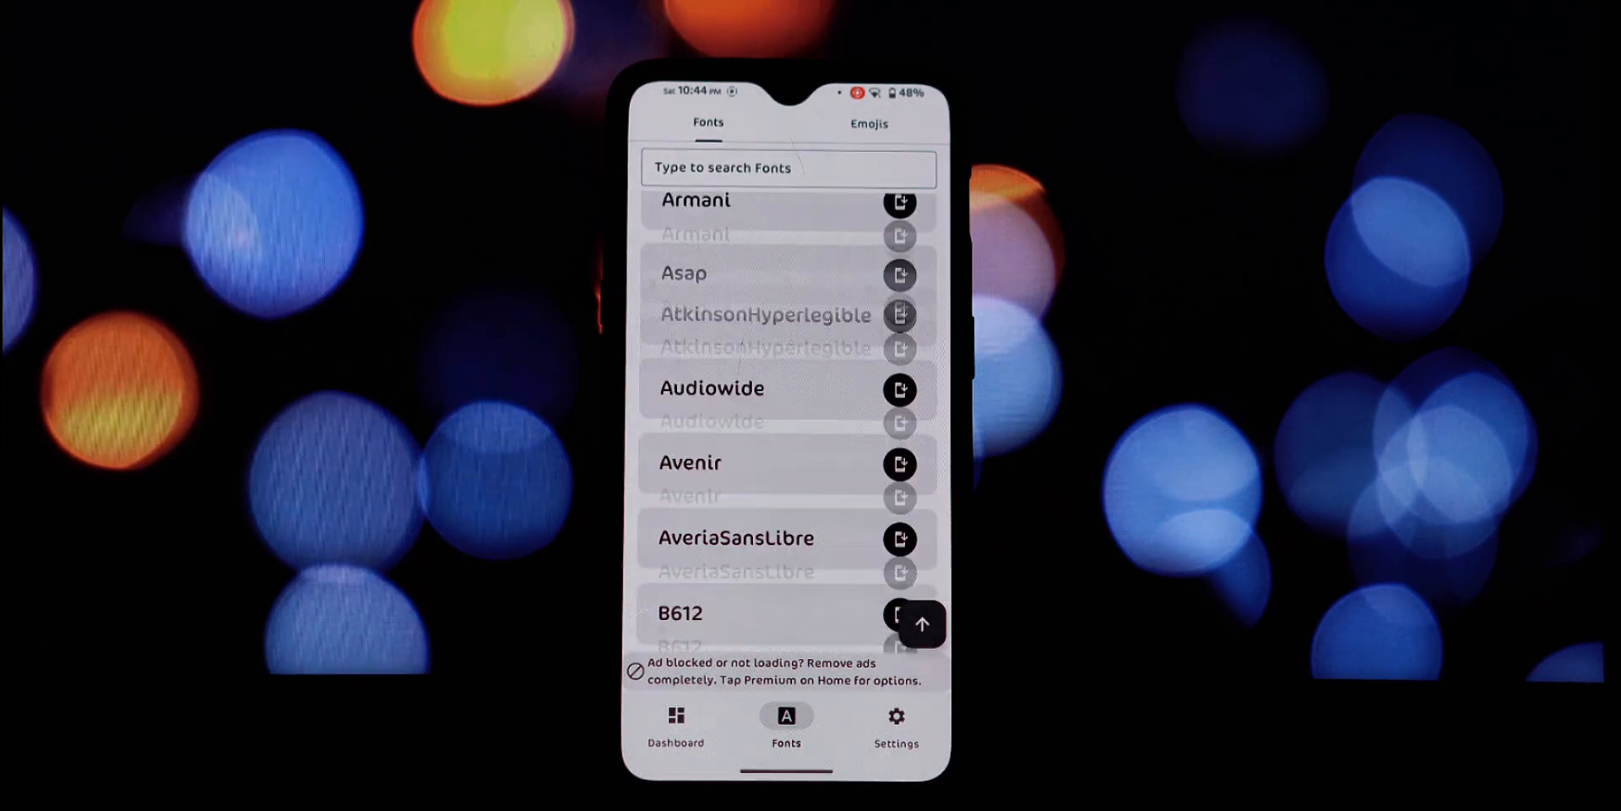
{"action": "scroll", "scroll_direction": "down", "scroll_amount": 3}
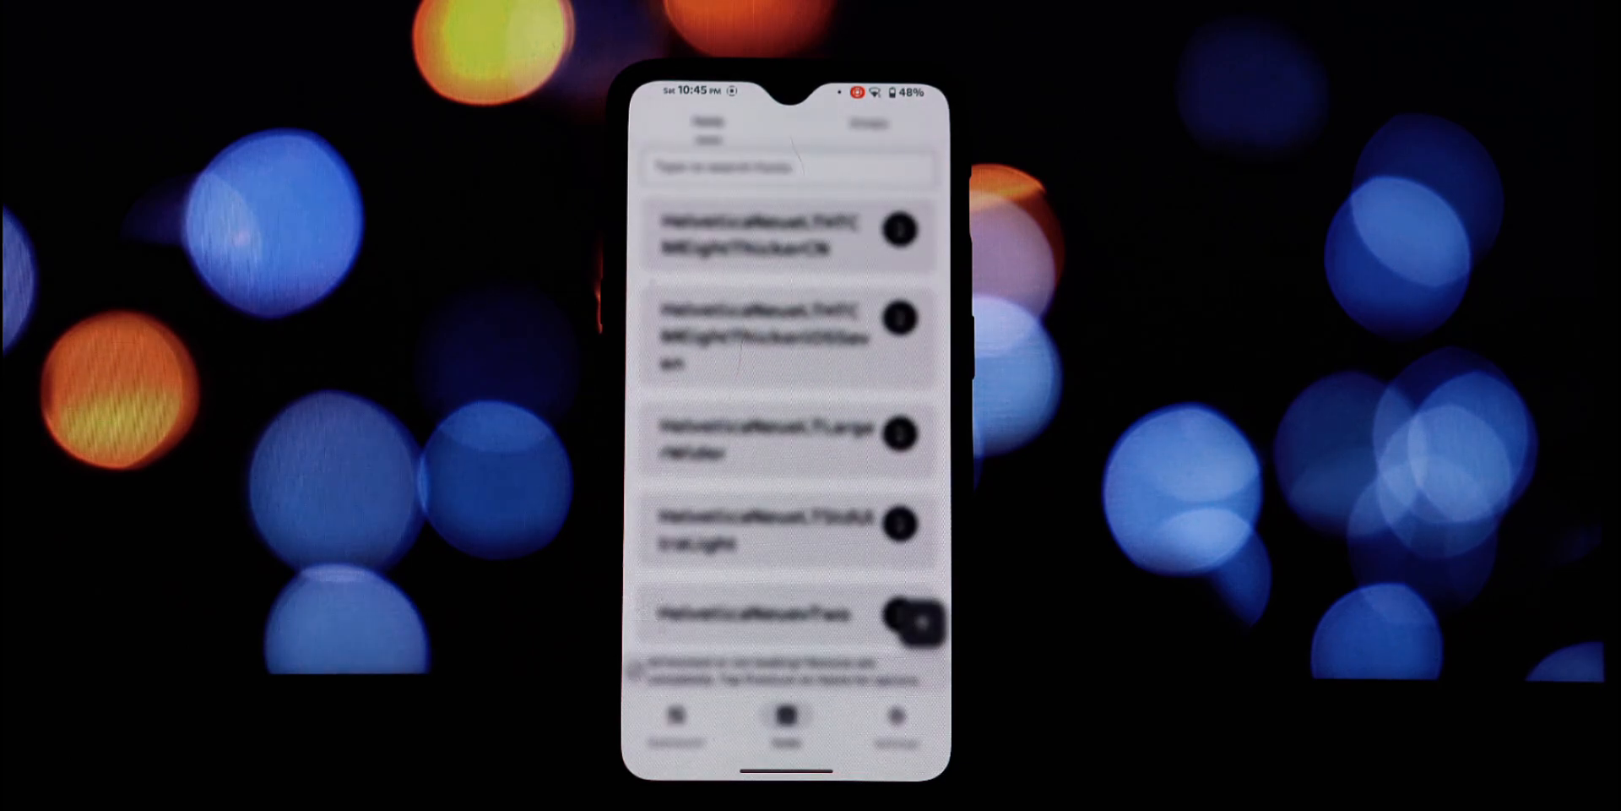
{"action": "left_click", "coordinate": [895, 721]}
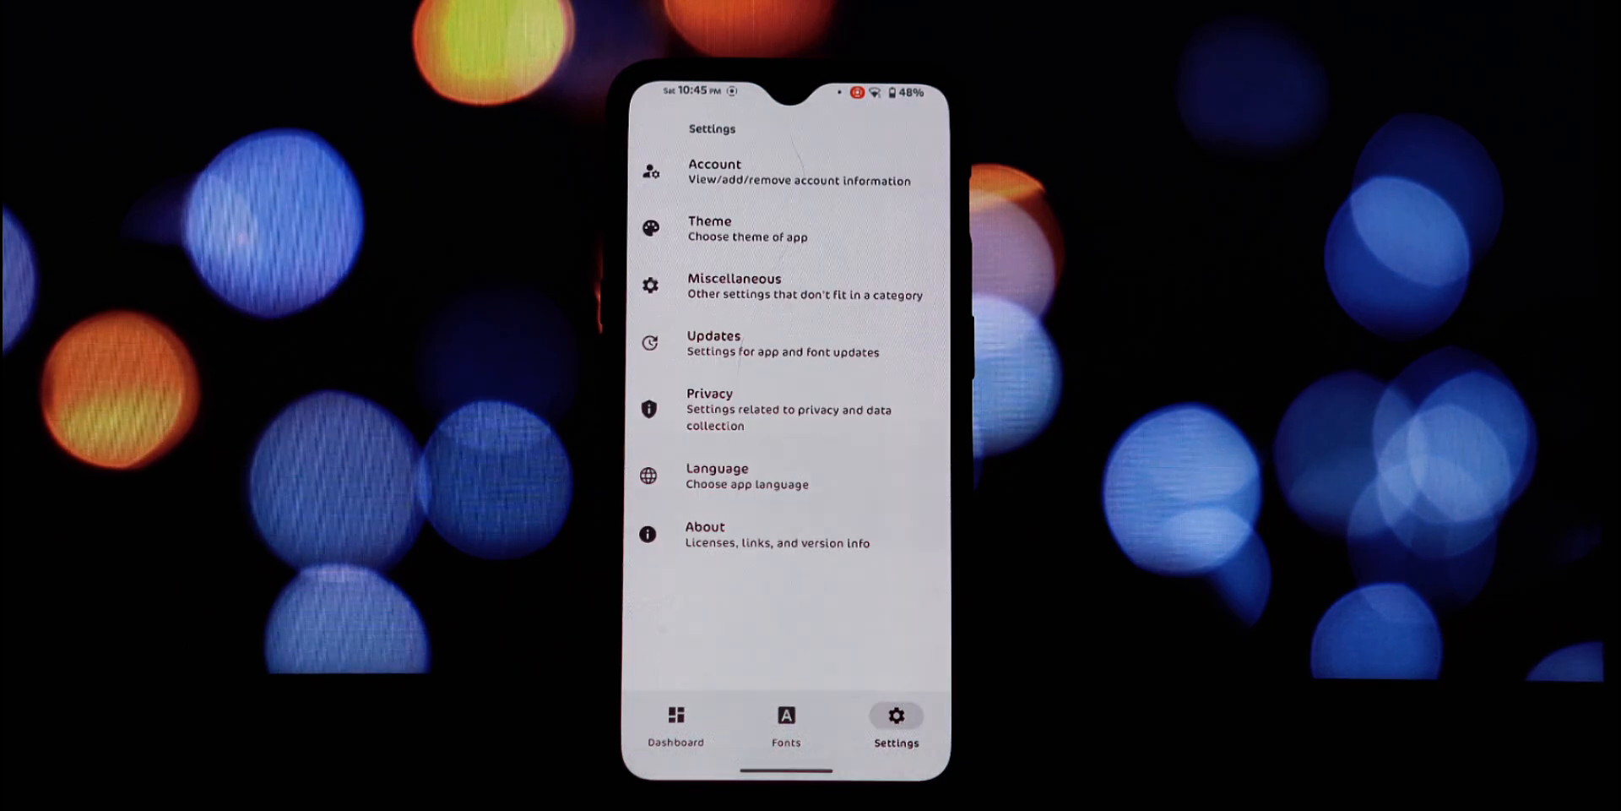